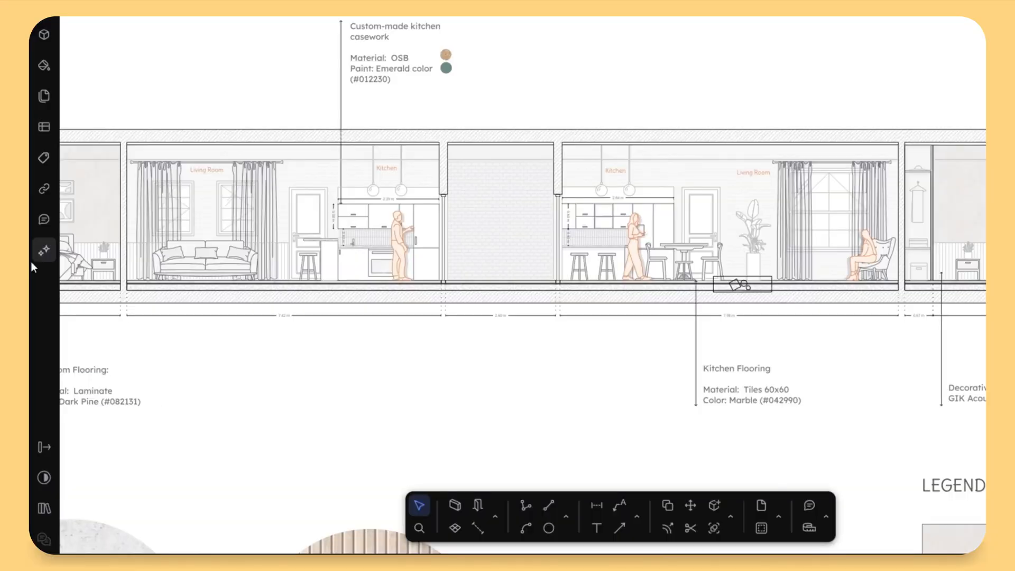
pyautogui.moveTo(43, 158)
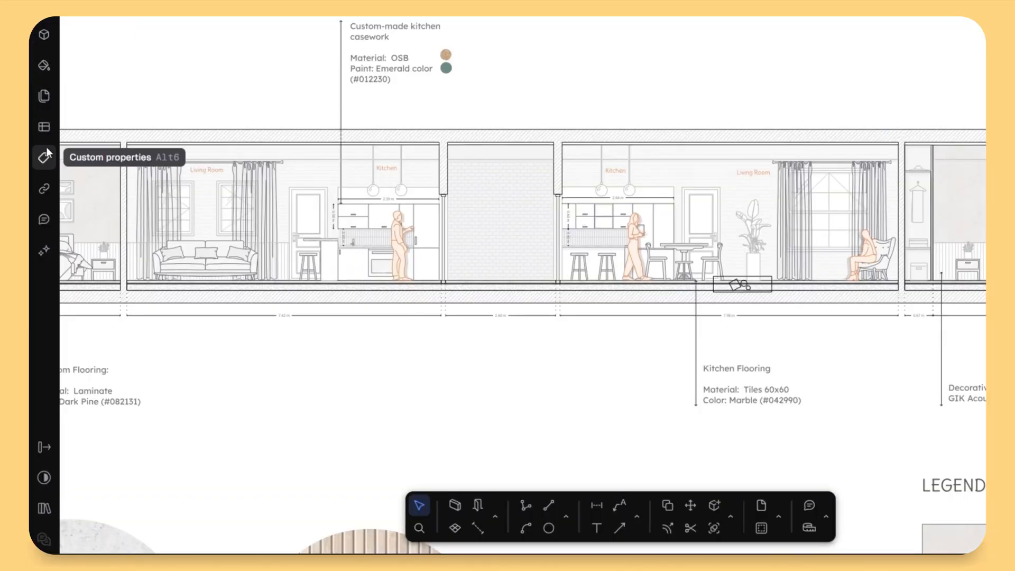
pyautogui.moveTo(43, 250)
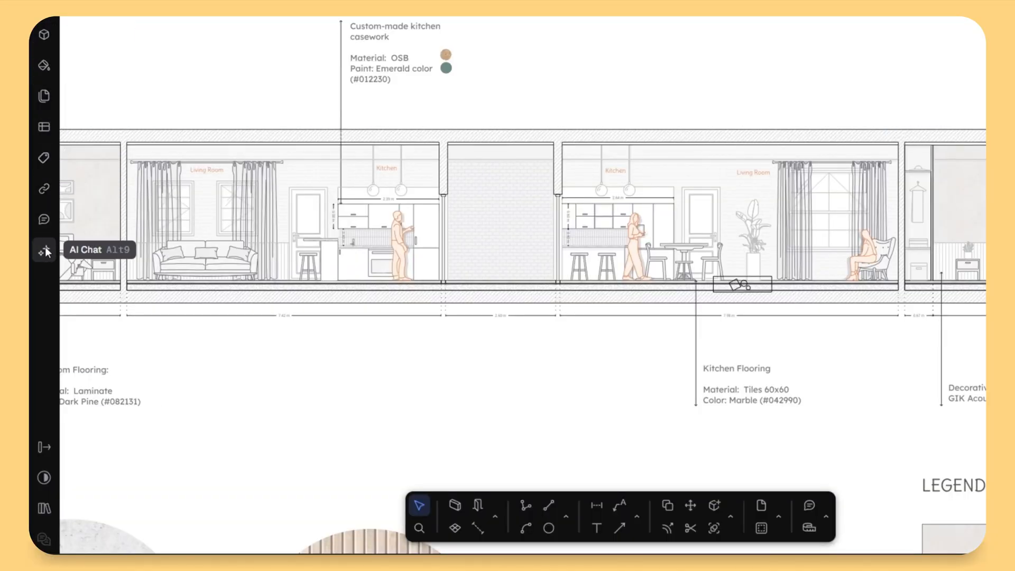
# Show the Rayon AI chat panel beside the kitchen and living room elevation.
pyautogui.click(43, 251)
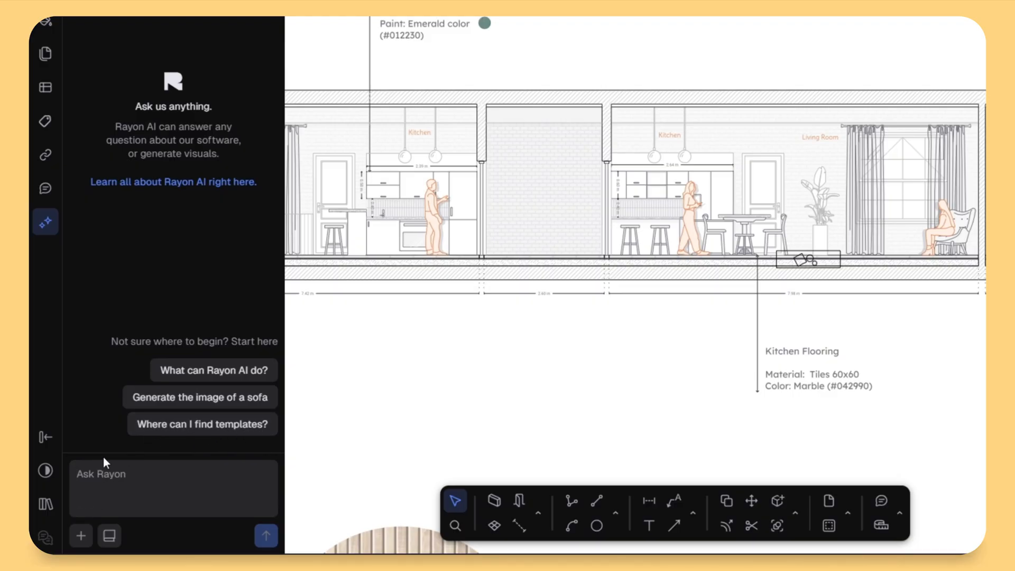
# Send the prompt 'create a render' to Rayon AI, checking the attachment menu, then collapse the chat.
pyautogui.write('create')
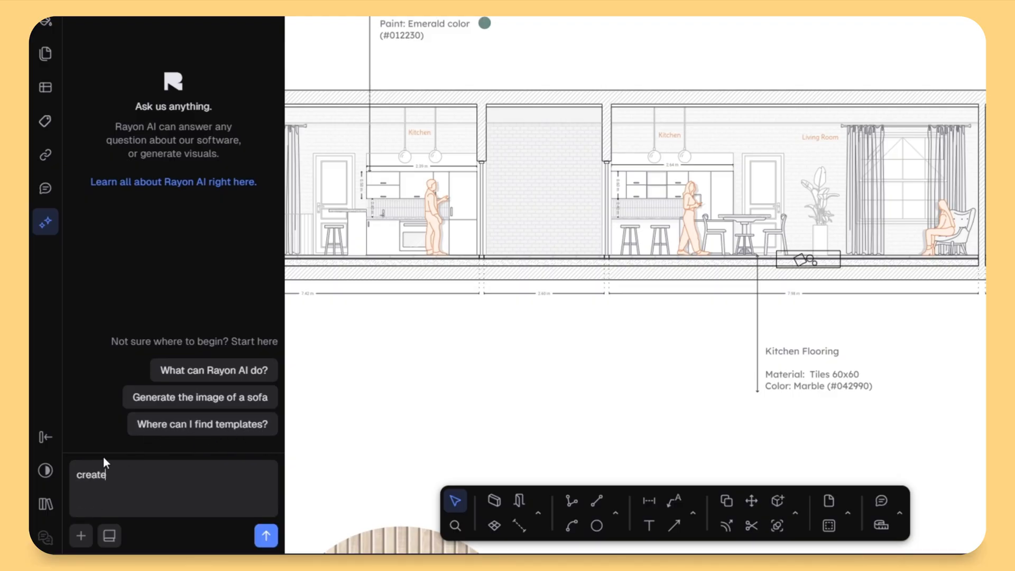
pyautogui.write('a render')
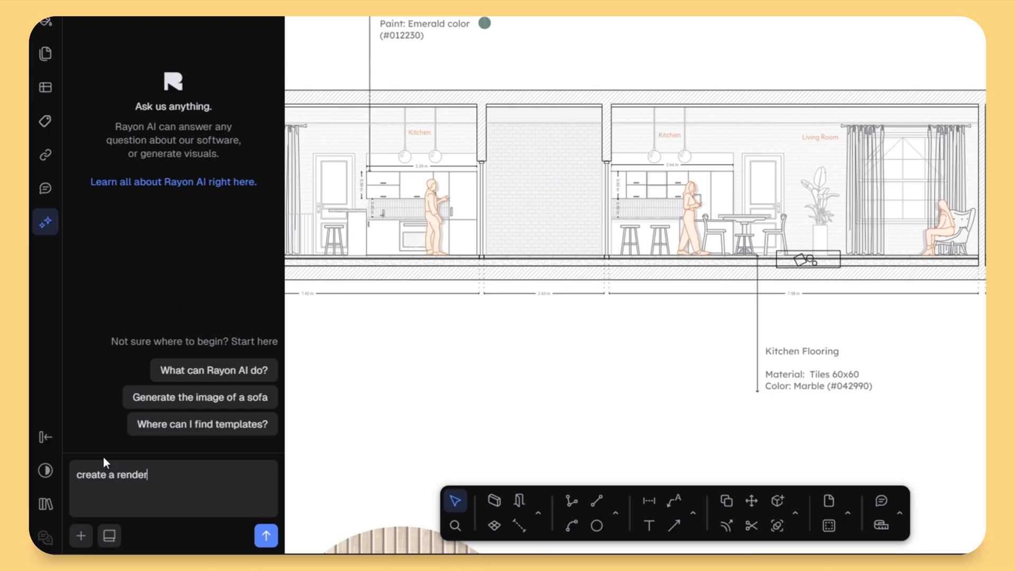
pyautogui.click(80, 535)
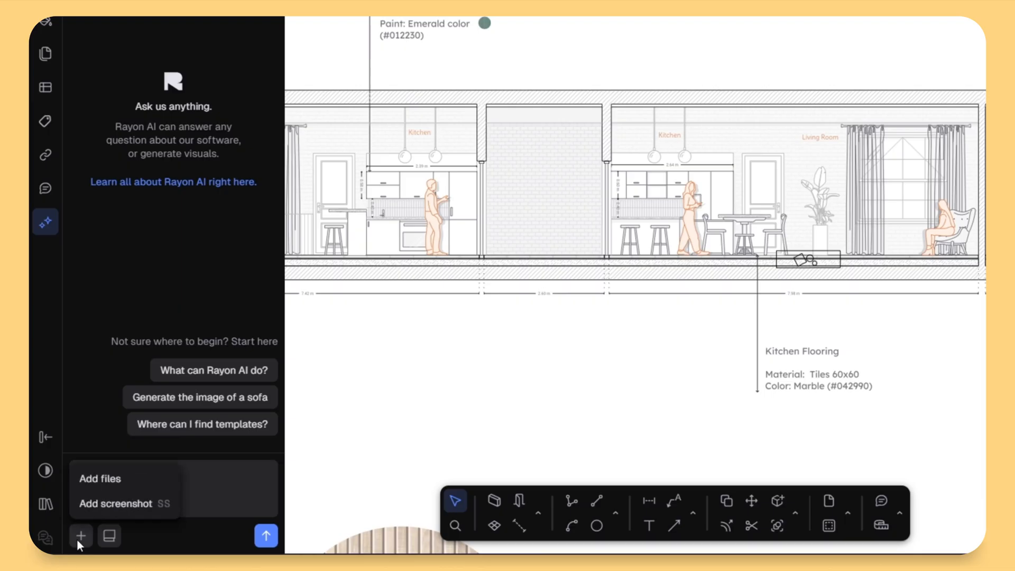
pyautogui.moveTo(116, 503)
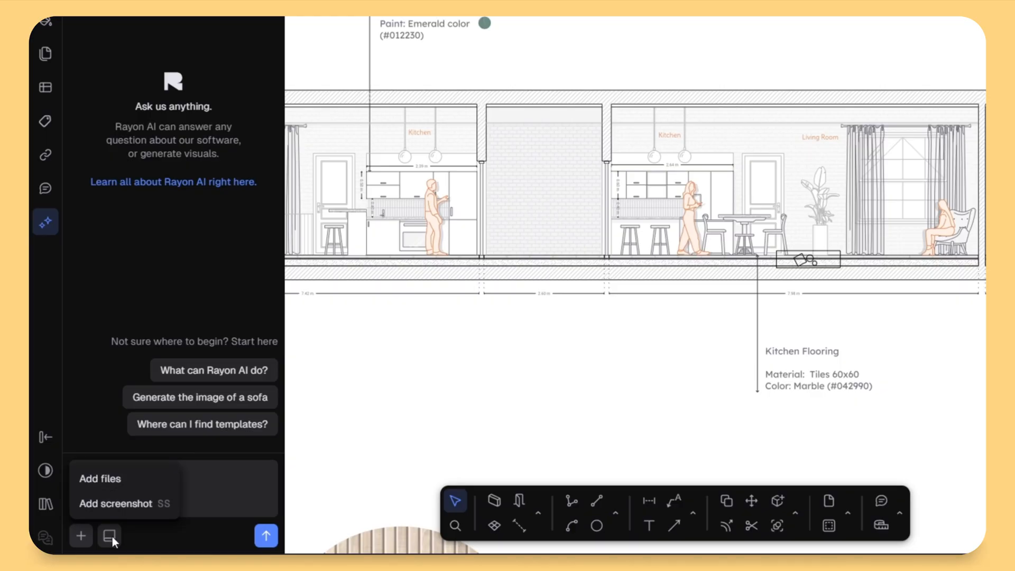
pyautogui.write('create a render')
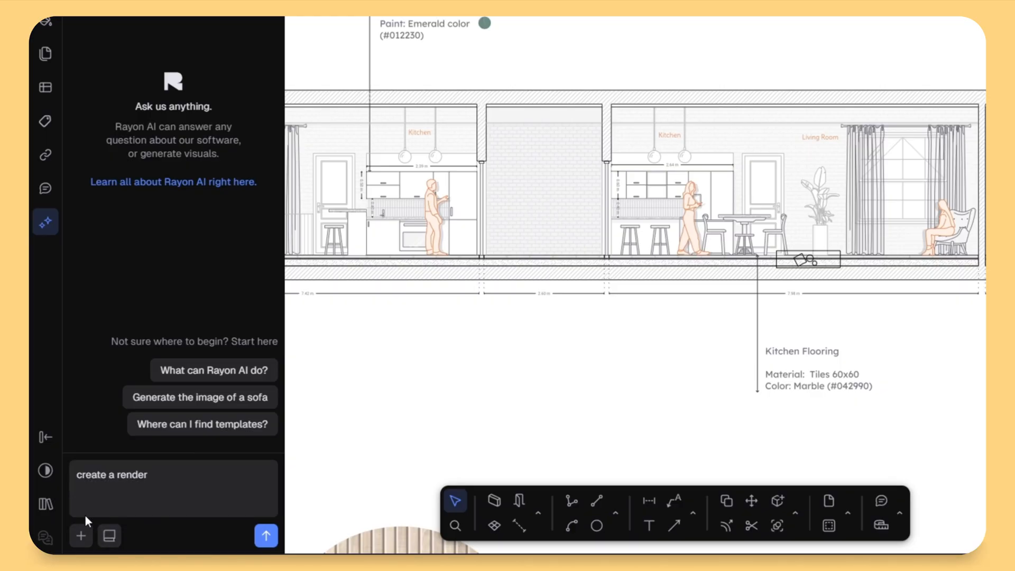
pyautogui.moveTo(265, 535)
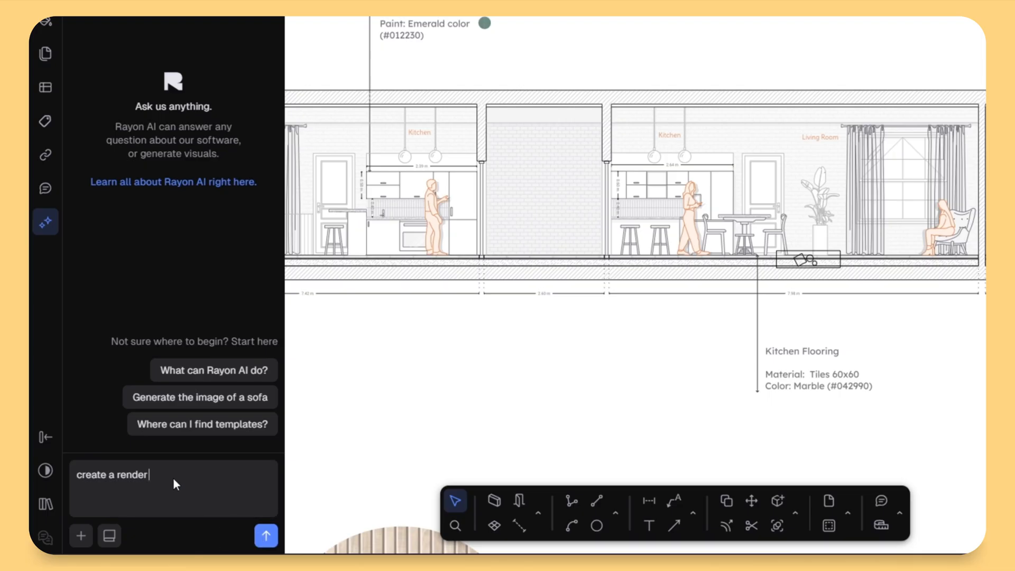
pyautogui.click(265, 535)
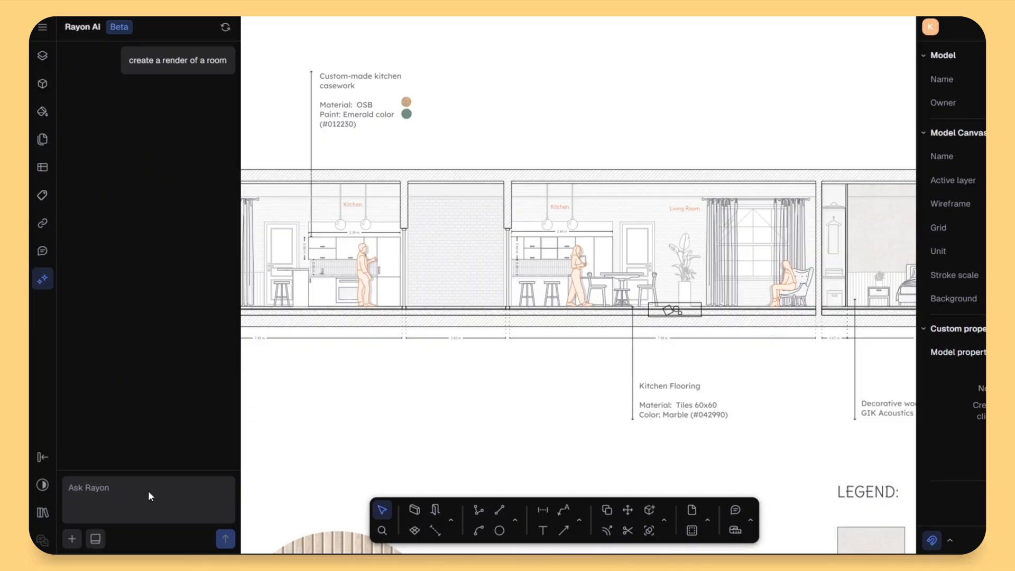
pyautogui.click(224, 539)
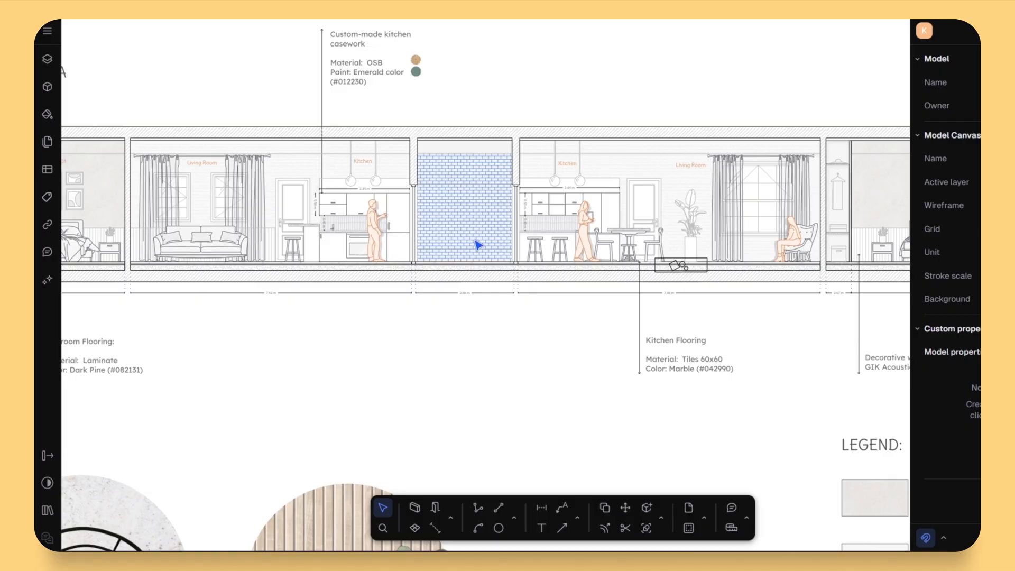
# Import the sideboard screenshot as an image via the main menu's Import > Image.
pyautogui.click(48, 36)
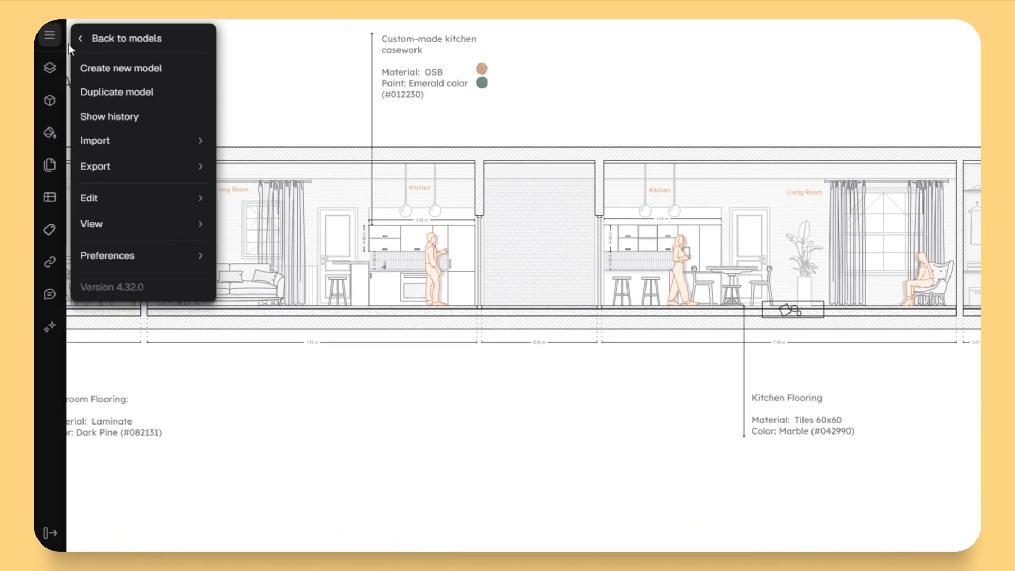
pyautogui.click(94, 140)
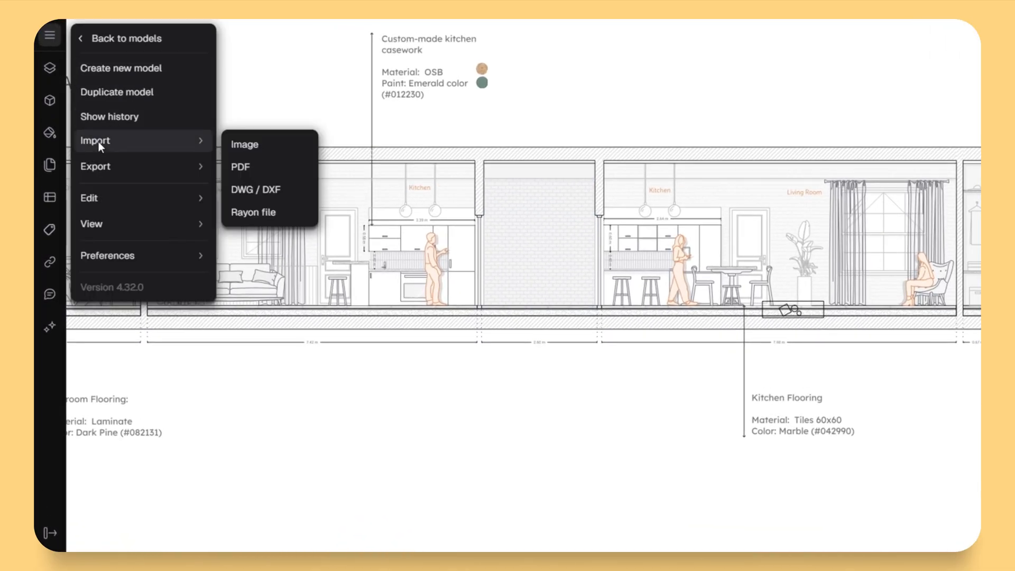
pyautogui.click(244, 145)
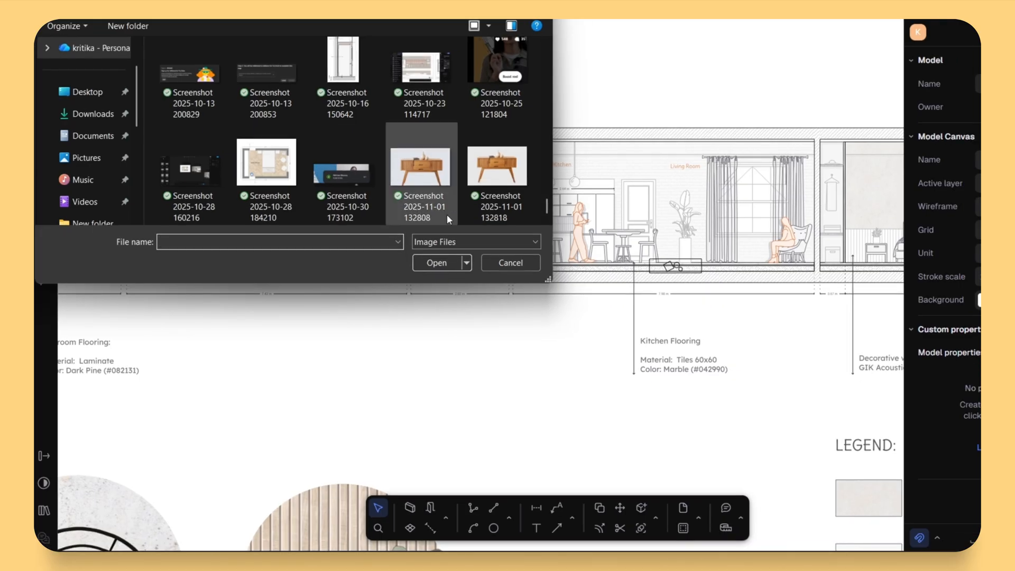
pyautogui.click(436, 262)
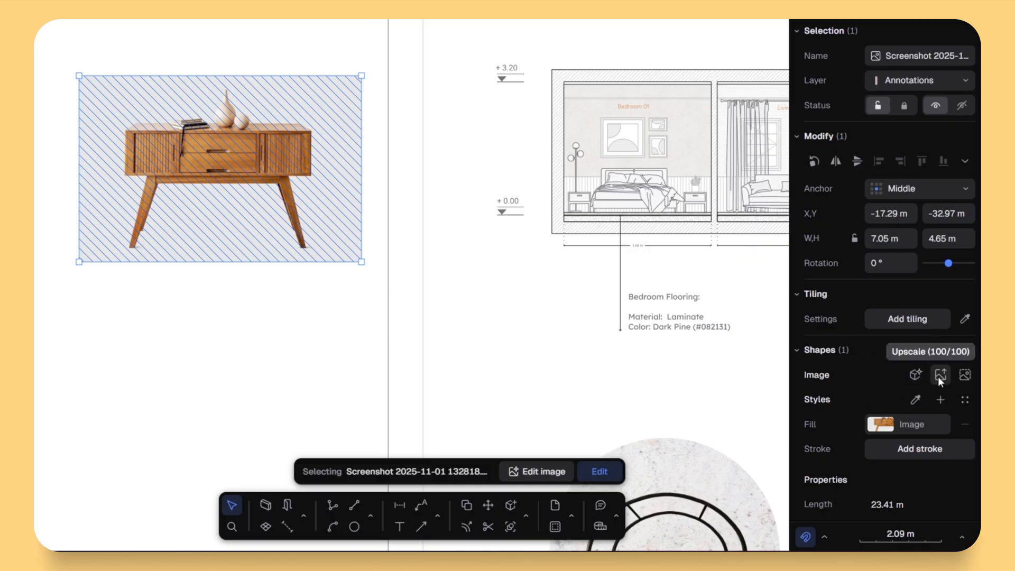
# Generate a Sideboard block from the imported photo and insert it onto the sheet.
pyautogui.click(914, 375)
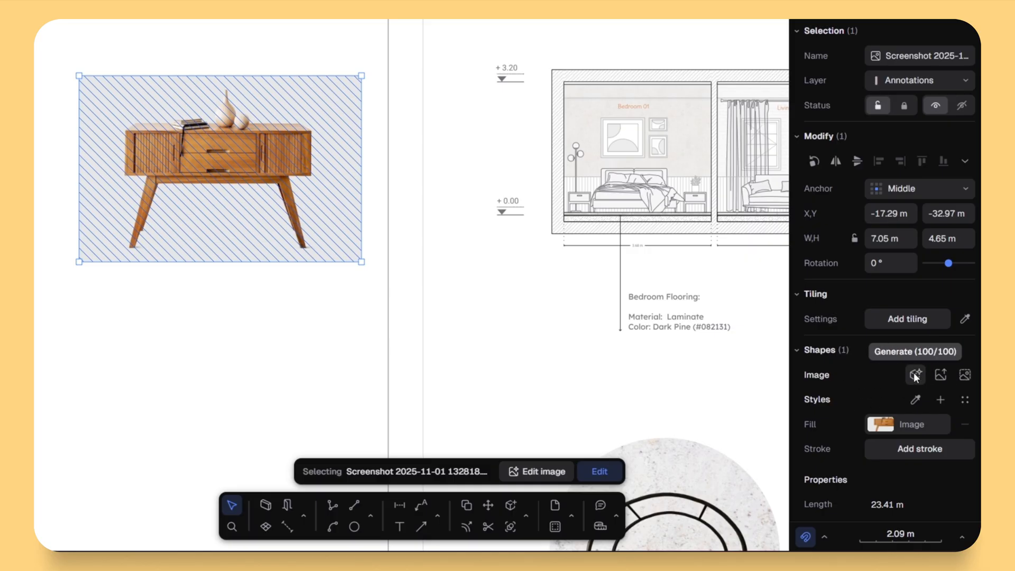
pyautogui.click(916, 374)
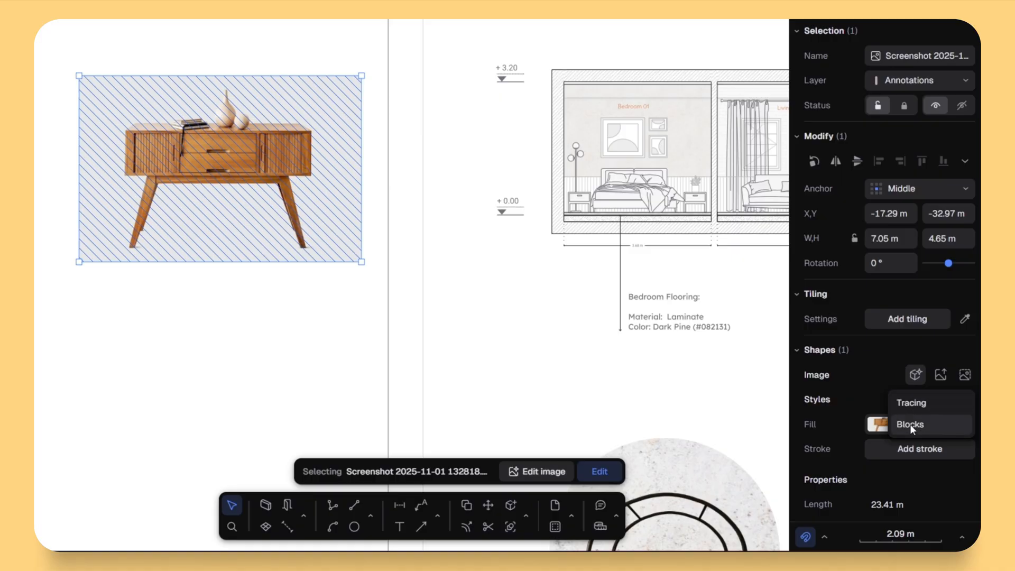
pyautogui.click(910, 424)
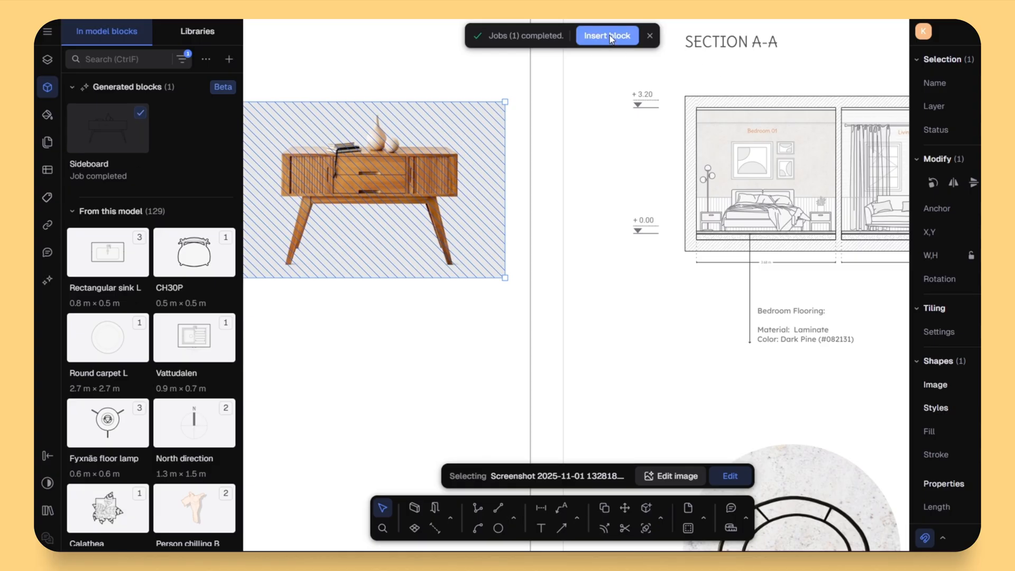
pyautogui.click(606, 36)
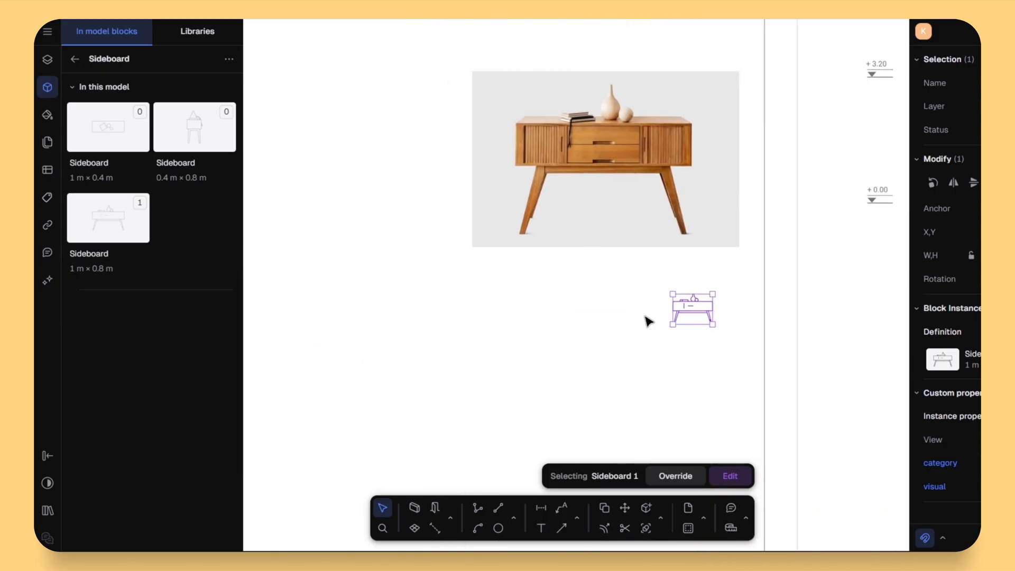
# Edit the Sideboard block and draw a polyline handle on its drawer front.
pyautogui.click(413, 507)
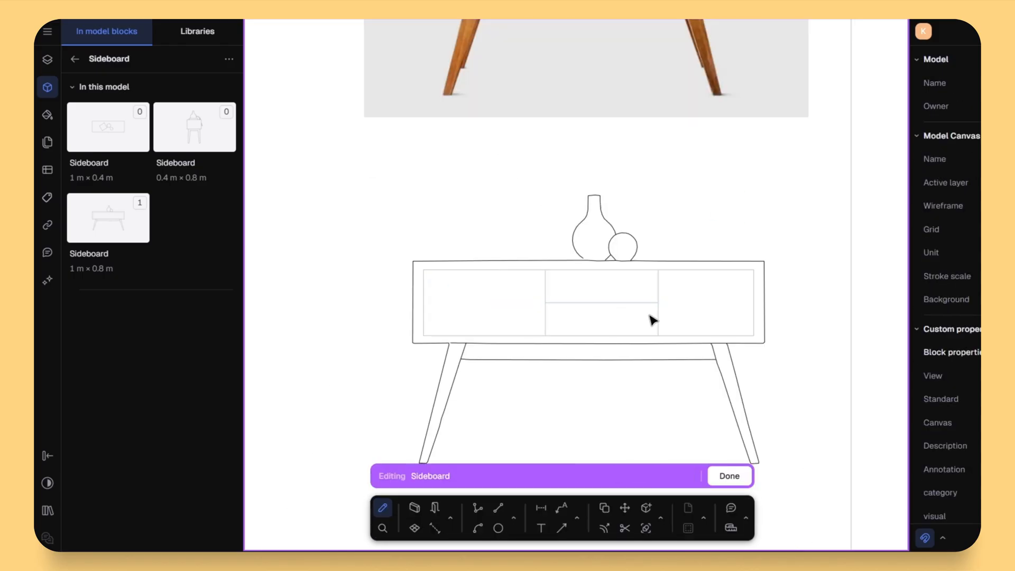
pyautogui.click(653, 321)
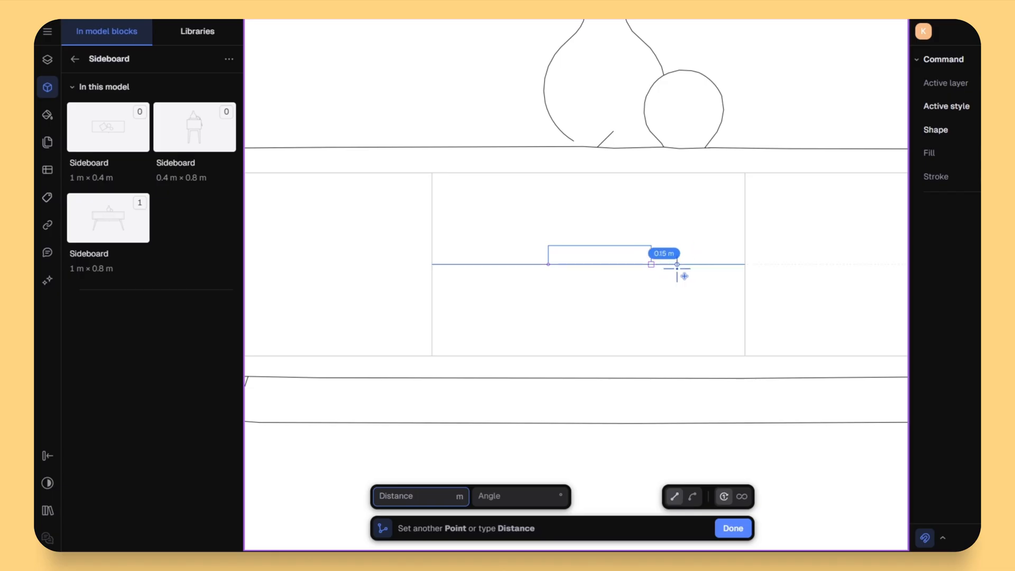
pyautogui.click(730, 529)
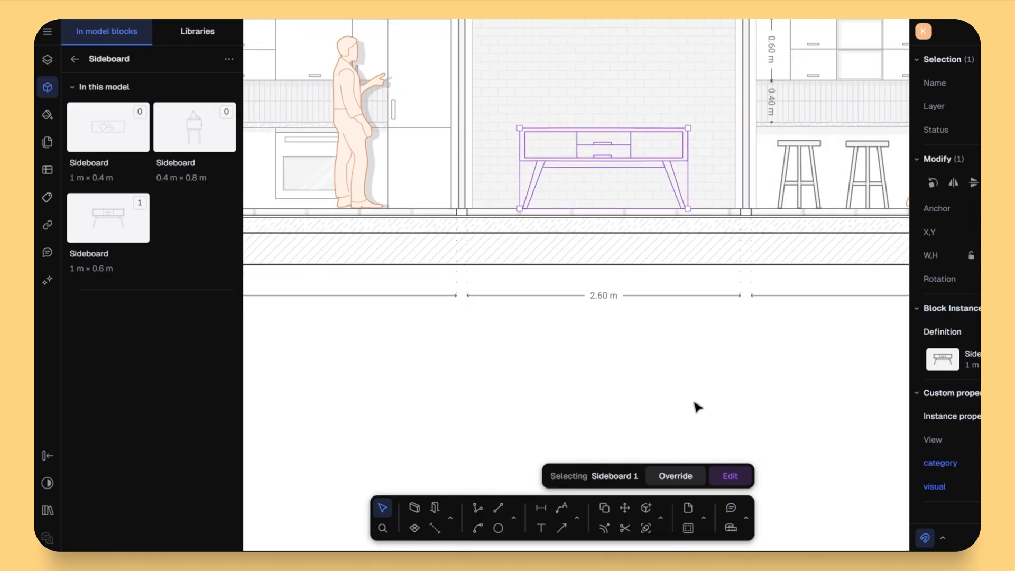
pyautogui.moveTo(729, 475)
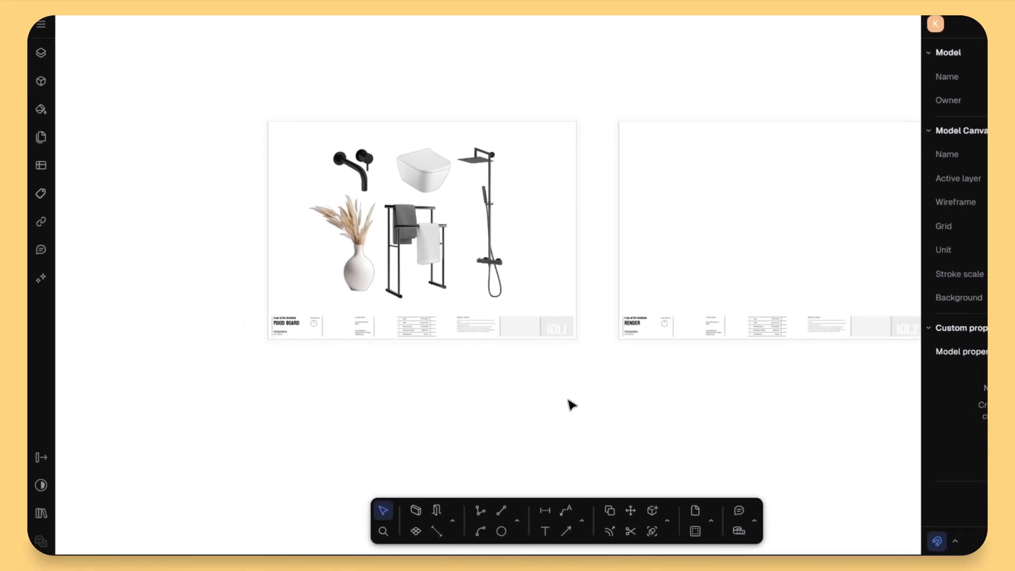
pyautogui.moveTo(563, 230)
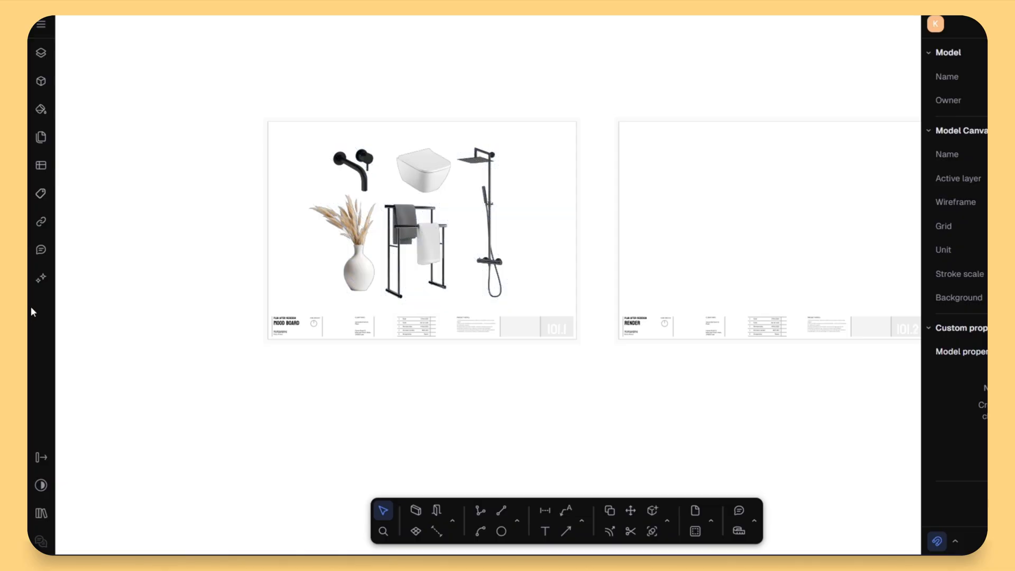
# Show the Rayon AI chat panel beside the bathroom mood board.
pyautogui.click(41, 278)
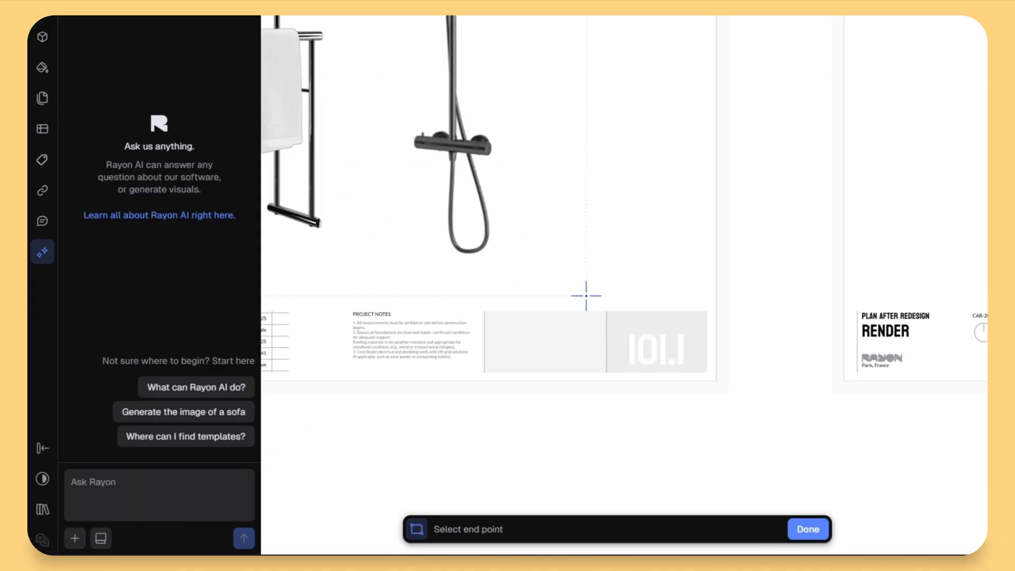
# Send 'create a bathroom render of this fixture set' with the captured mood board to Rayon AI.
pyautogui.write('creat')
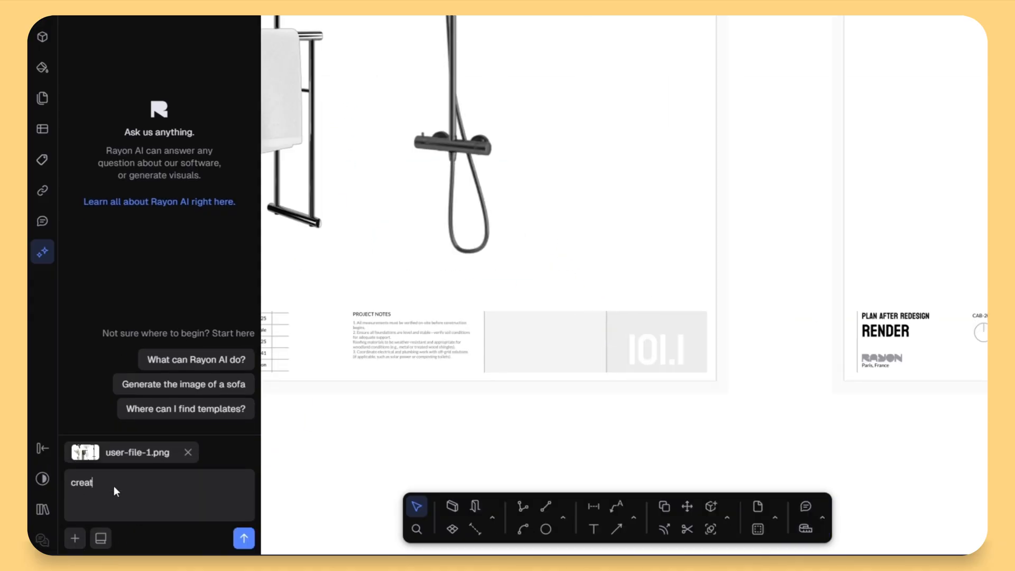
pyautogui.write('create a bathroom render of this')
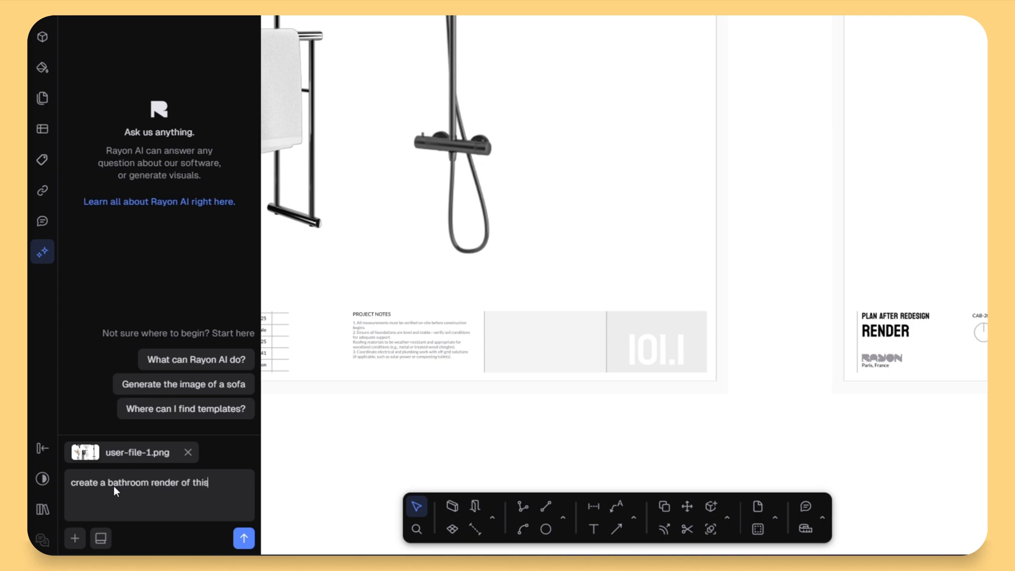
pyautogui.click(245, 538)
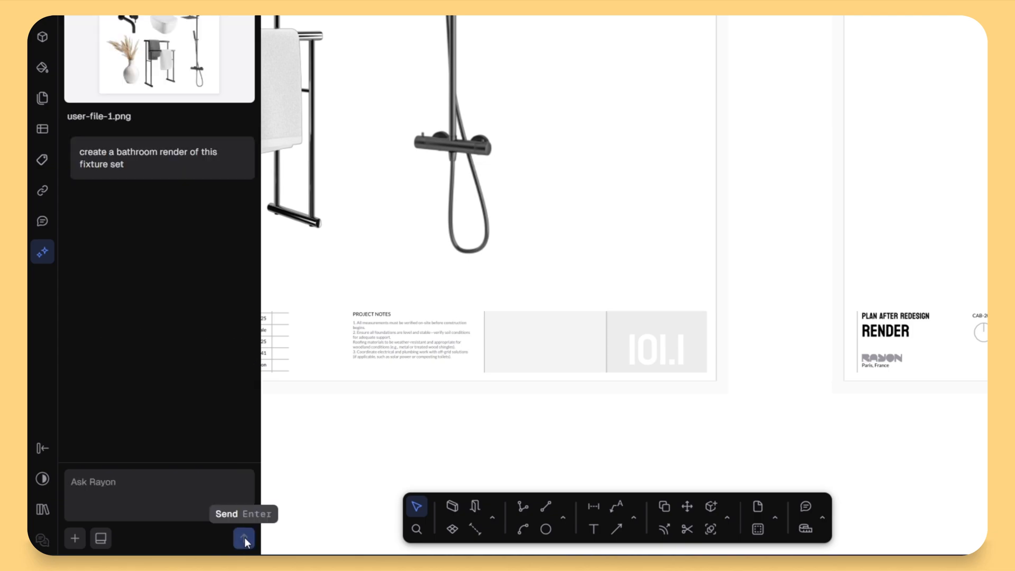
pyautogui.click(244, 539)
pyautogui.write('change the layo')
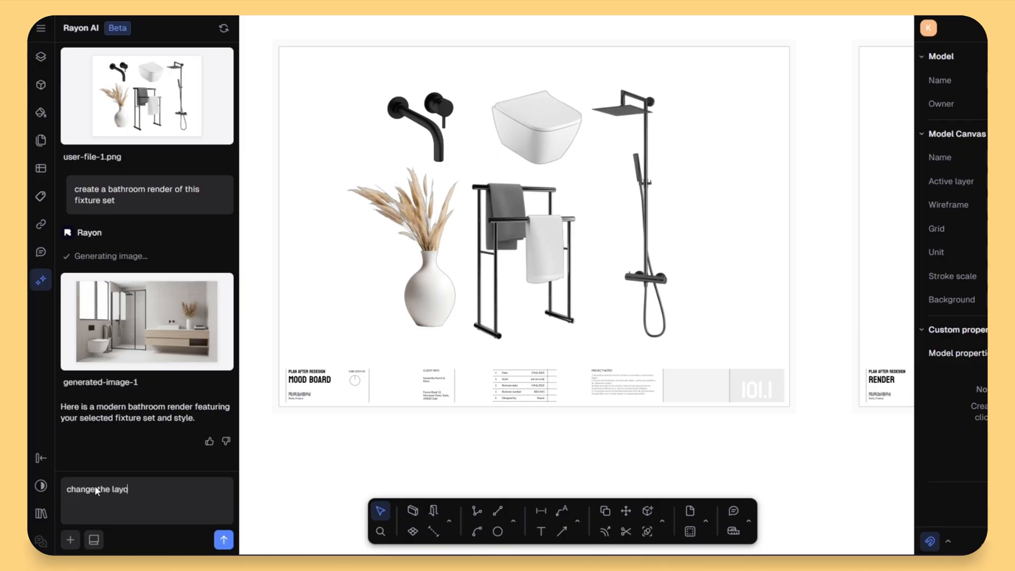
# Send the layout change, then capture the render and request 'change wall tiles to light beige terrazzo'.
pyautogui.click(223, 539)
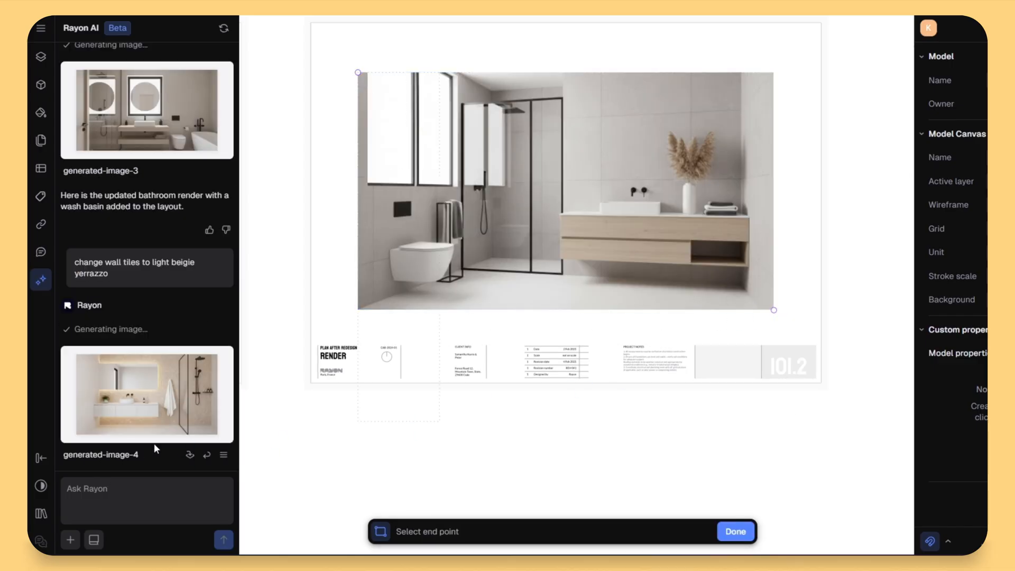
pyautogui.click(735, 531)
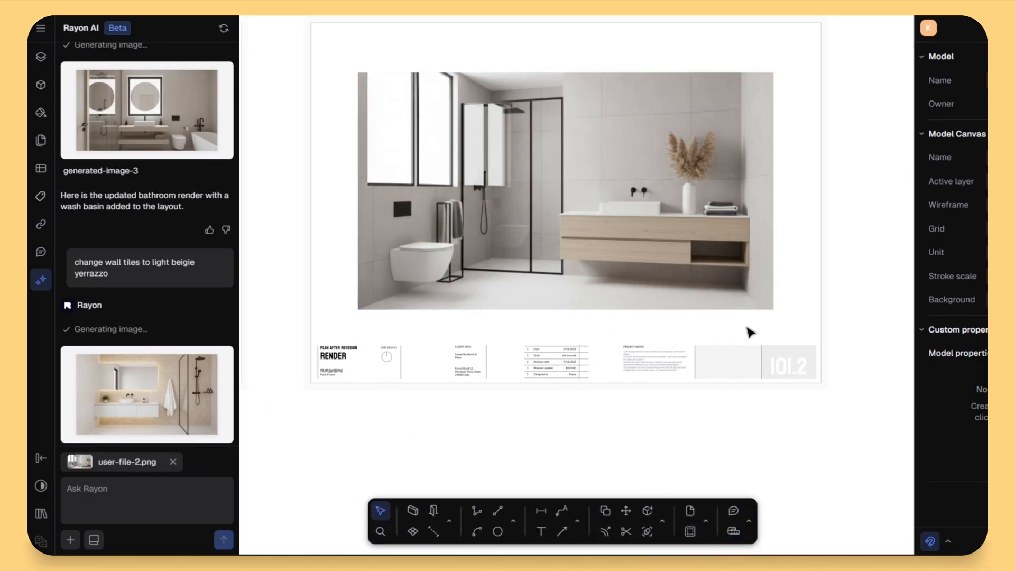
pyautogui.write('change wall tiles to light beig')
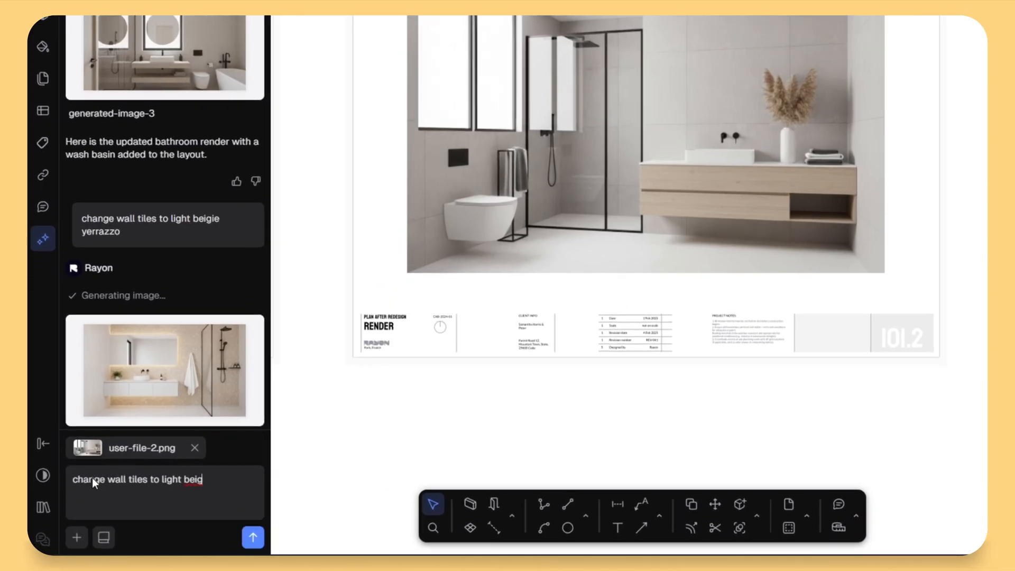
pyautogui.click(252, 537)
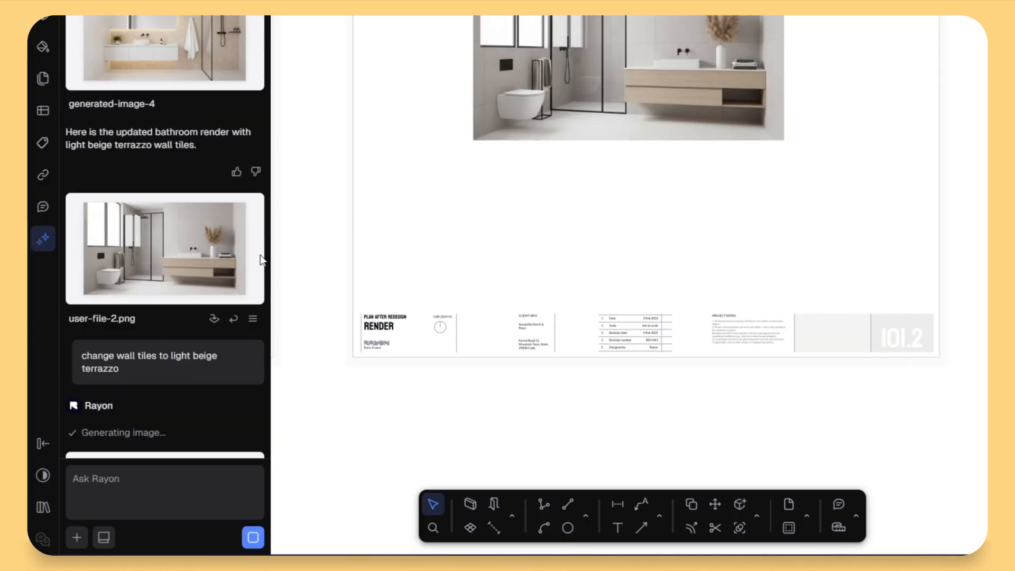
pyautogui.scroll(-3)
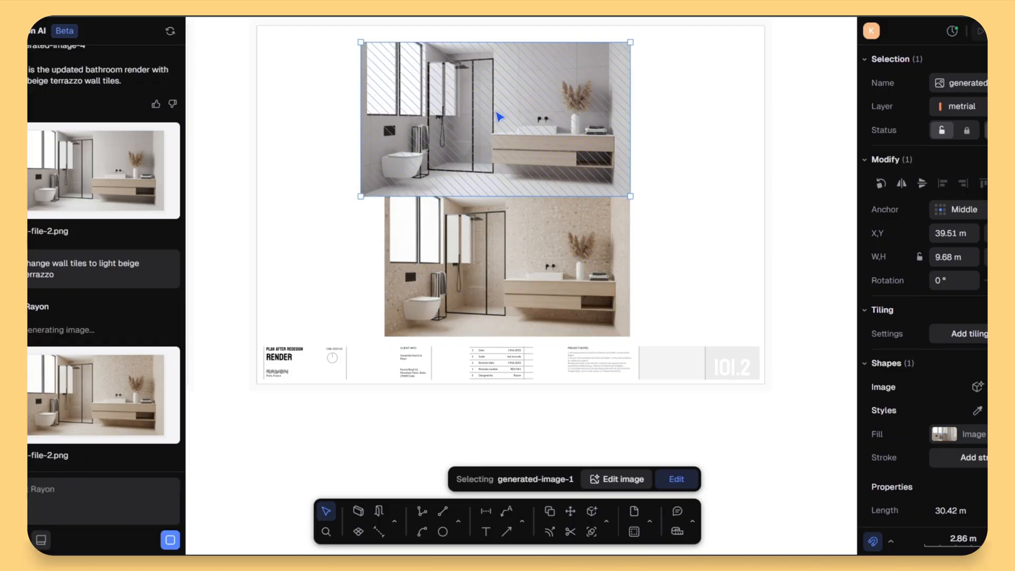
# Shrink the grey-tiled render to about 8.38 m wide and place it above the terrazzo one.
pyautogui.moveTo(631, 196); pyautogui.dragTo(594, 176)
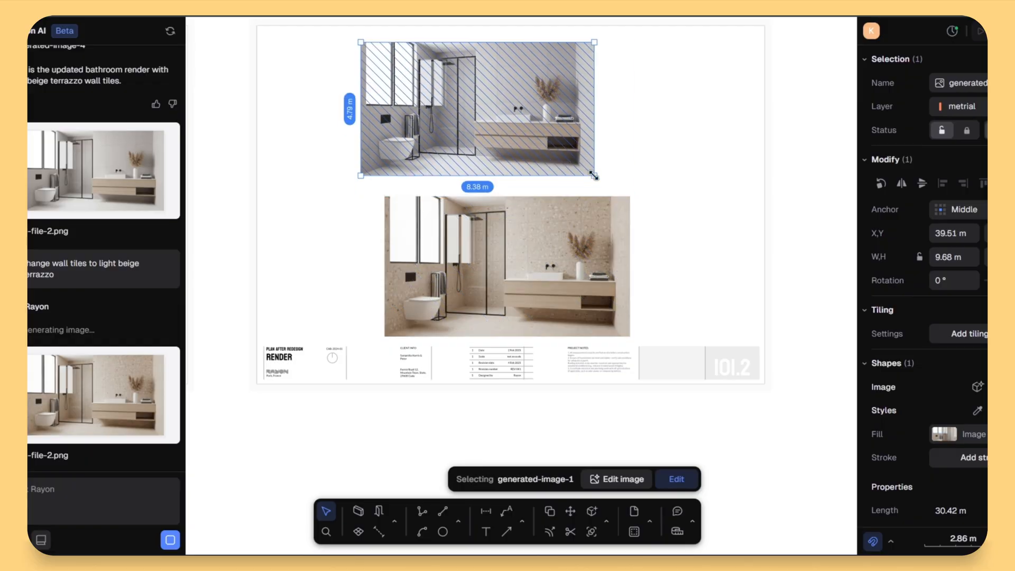
pyautogui.moveTo(594, 175); pyautogui.dragTo(620, 173)
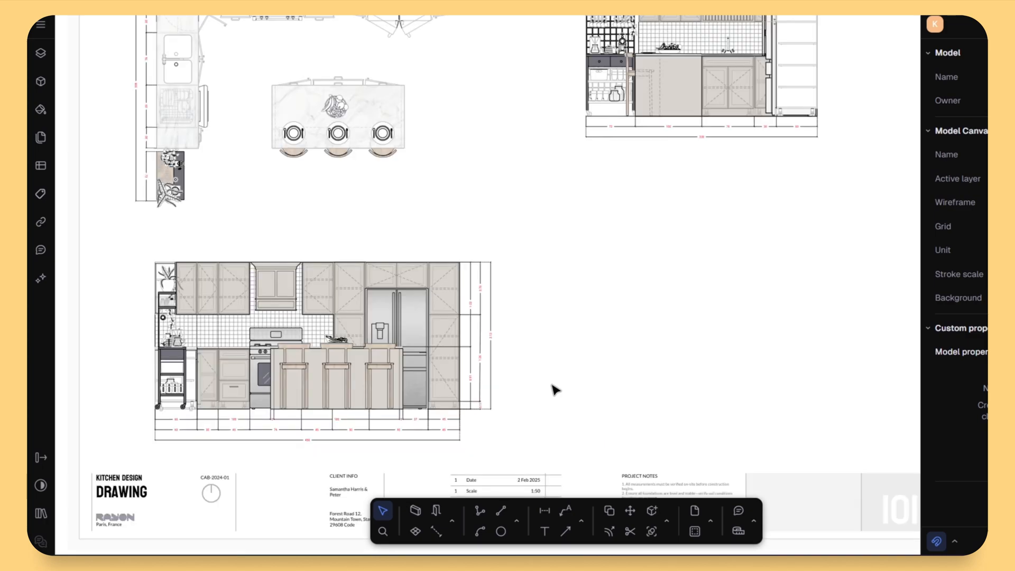
# Pan to the Kitchen Design Drawing sheet and select the kitchen front elevation.
pyautogui.moveTo(553, 390); pyautogui.dragTo(601, 306)
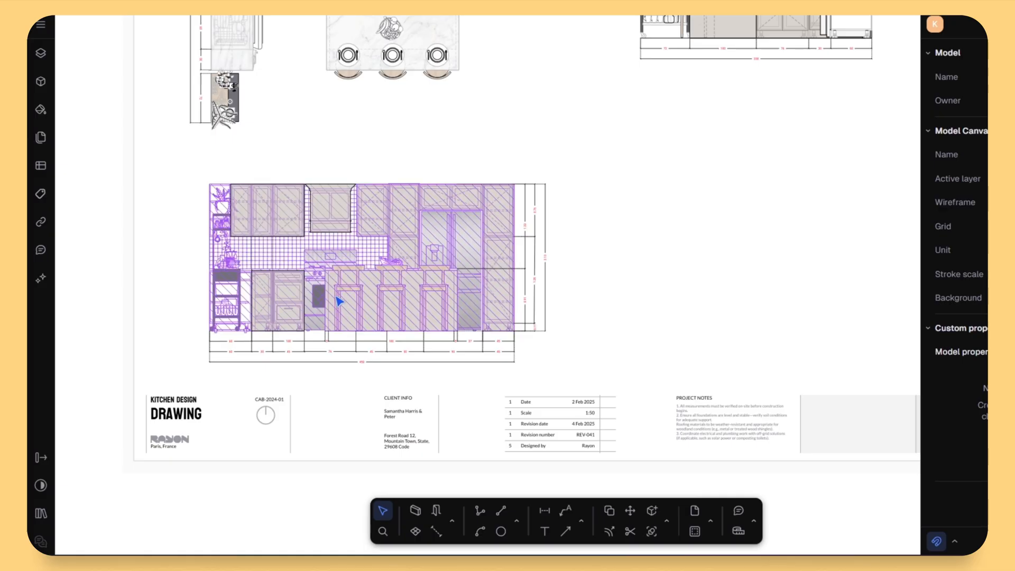
pyautogui.click(40, 278)
pyautogui.write('c')
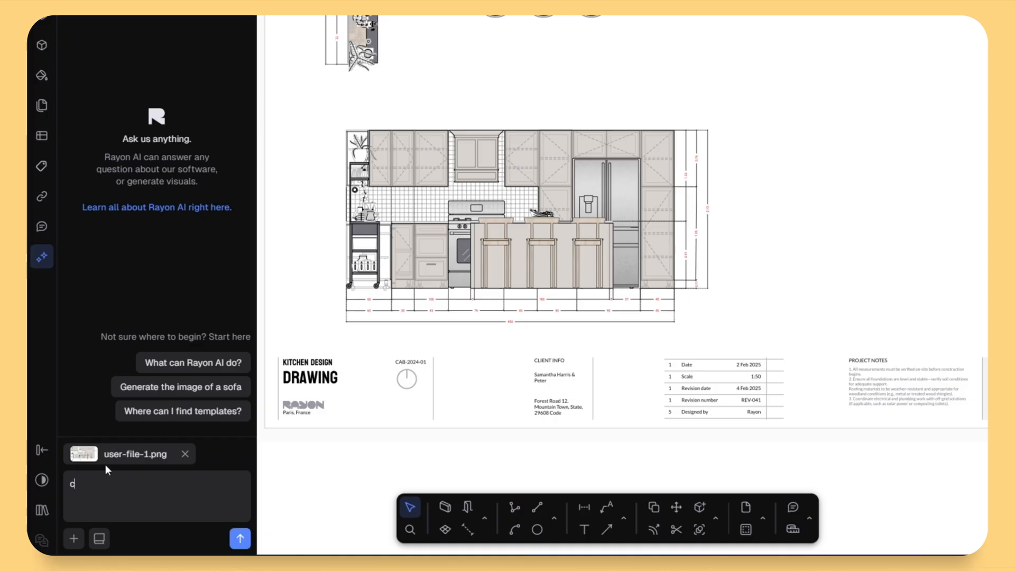
# Send the prompt 'create an axonometric view of this kitchen elevation' to Rayon AI.
pyautogui.write('reate an axonometric view of this')
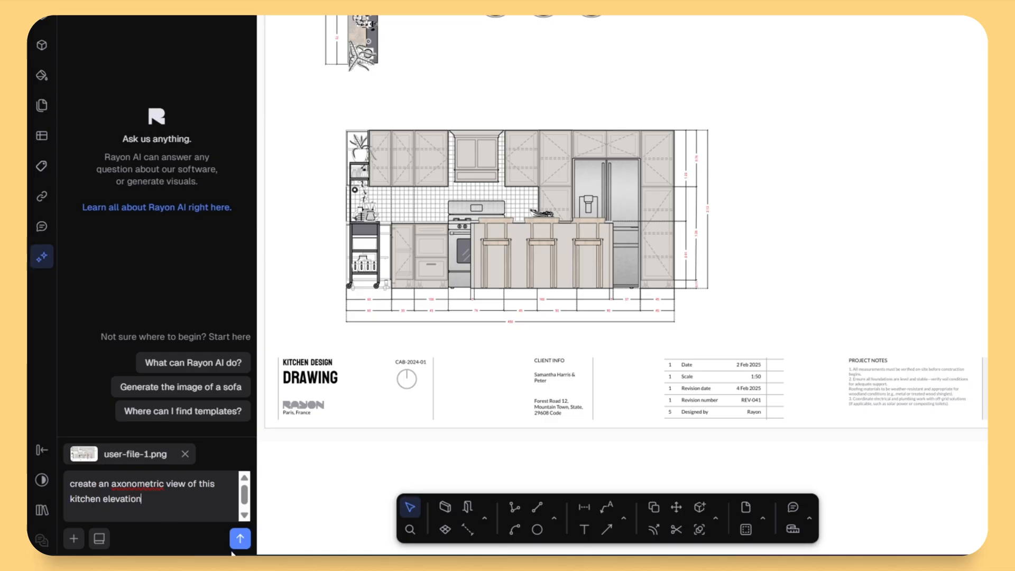
pyautogui.click(240, 538)
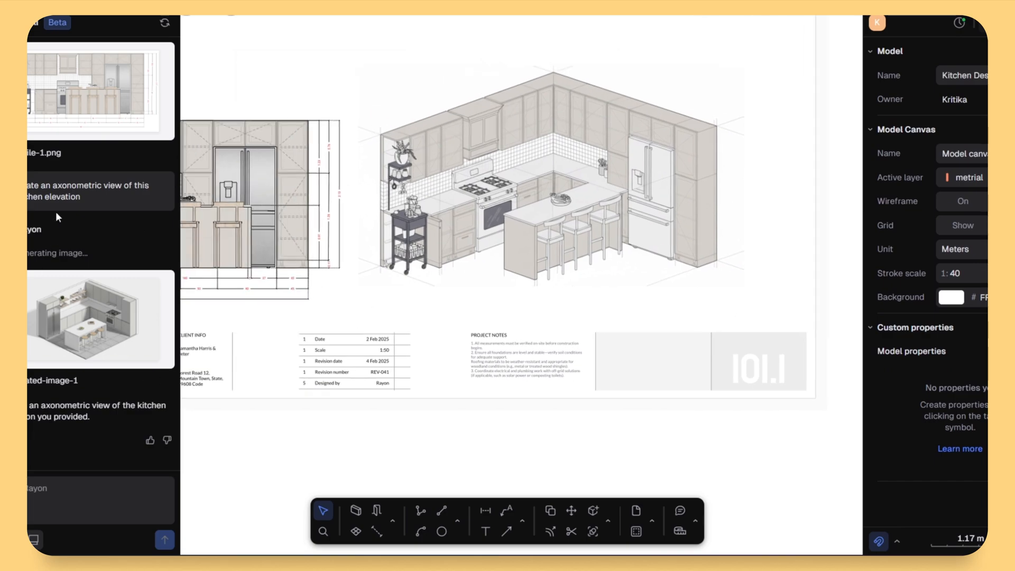
# Title the placed kitchen view 'AXONOMETRIC VIEW' on the sheet and review the result.
pyautogui.write('aXONOMETRIC VIEW')
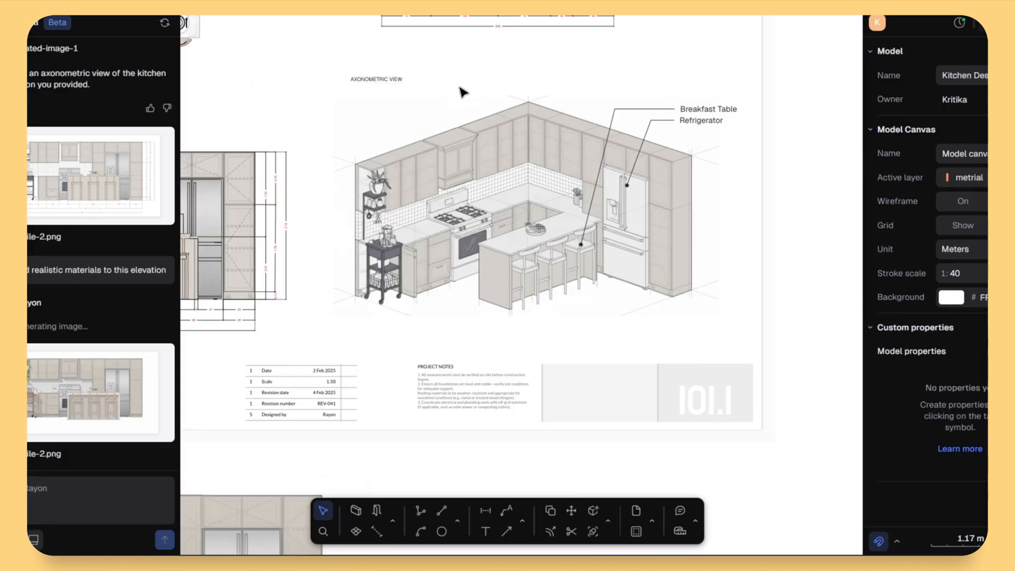
pyautogui.click(381, 111)
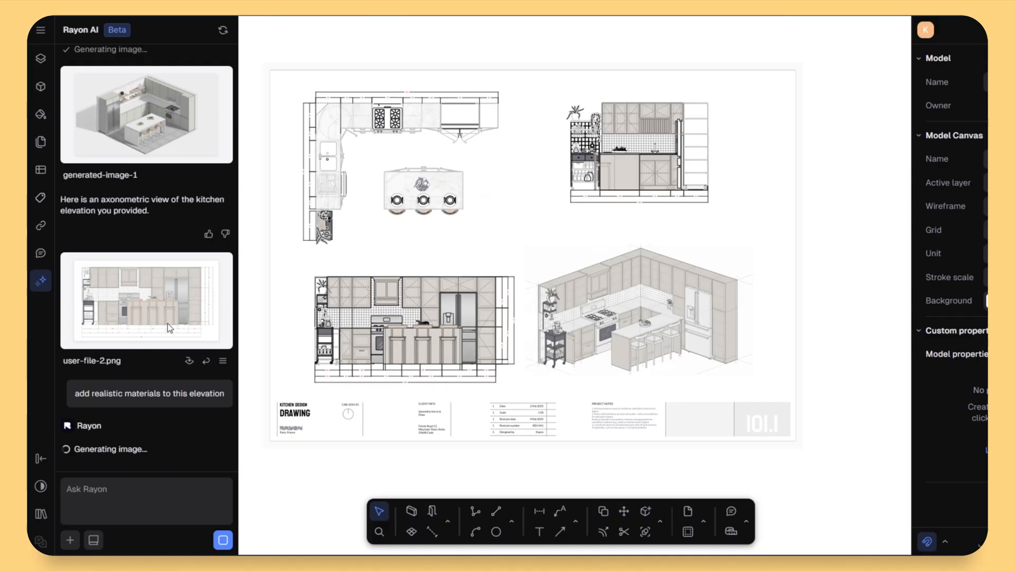
pyautogui.moveTo(169, 329)
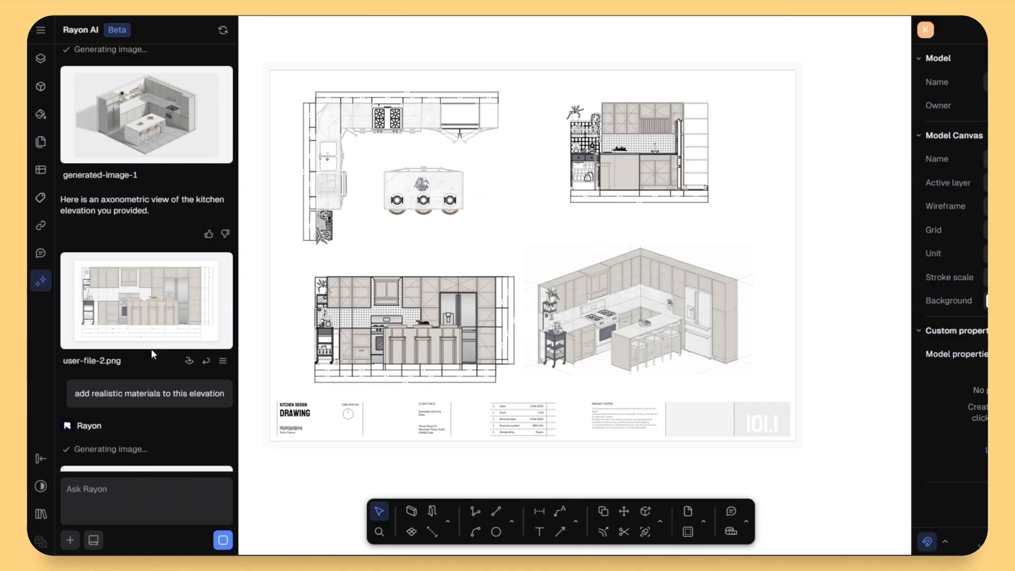
pyautogui.scroll(-3)
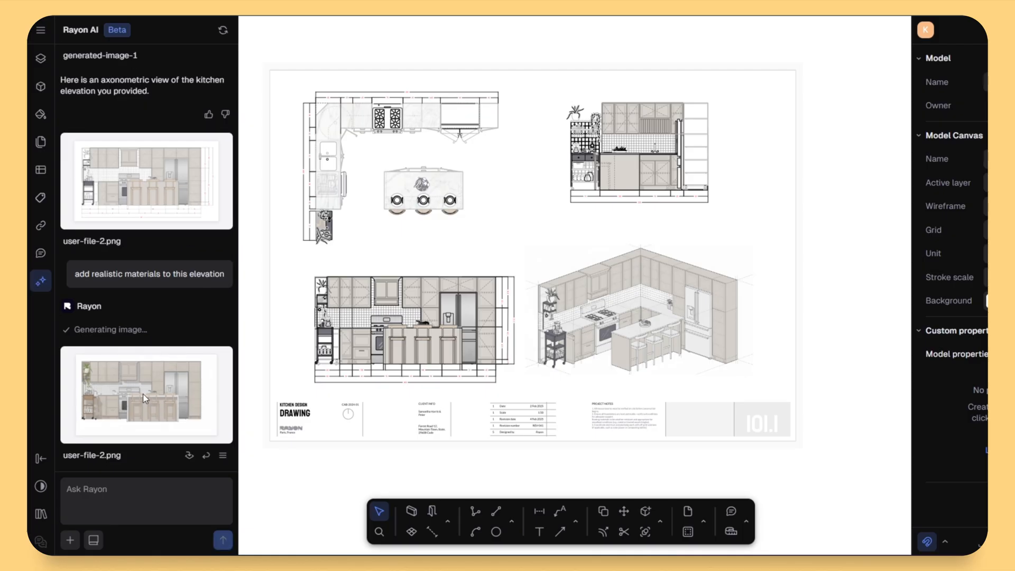